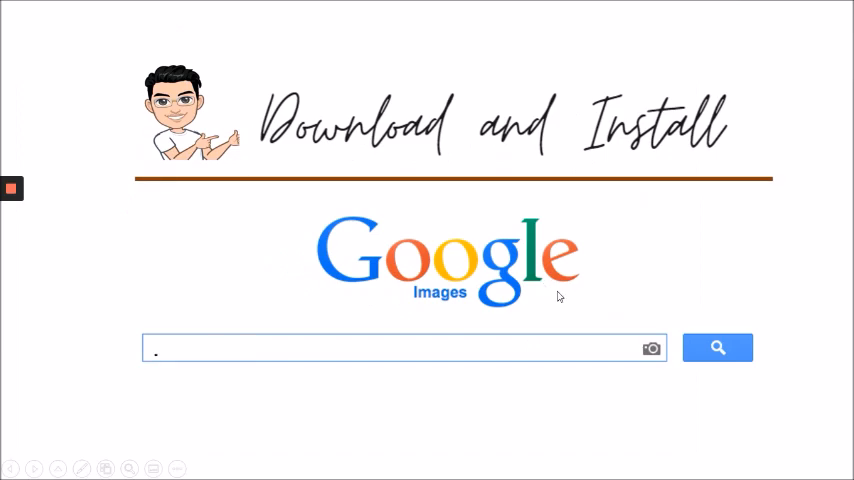
mouse_move(412, 424)
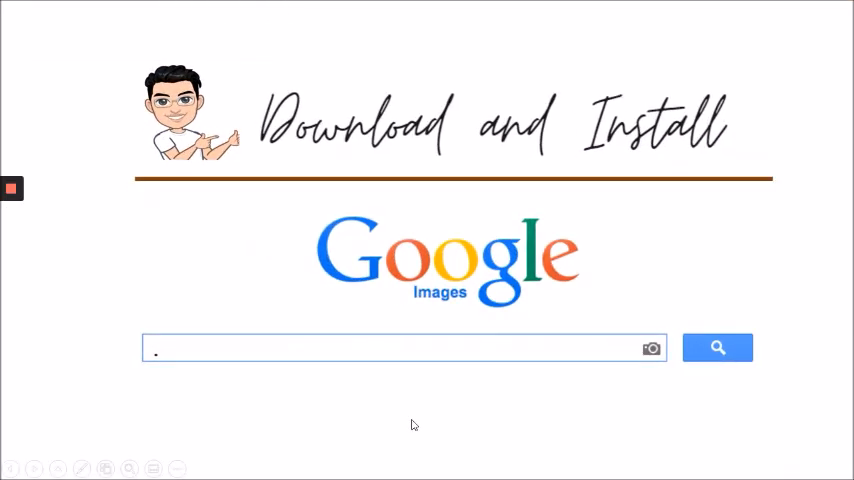
Enter 'Mendeley desktop' as the query in the slide's mock search box
text(Mendeley)
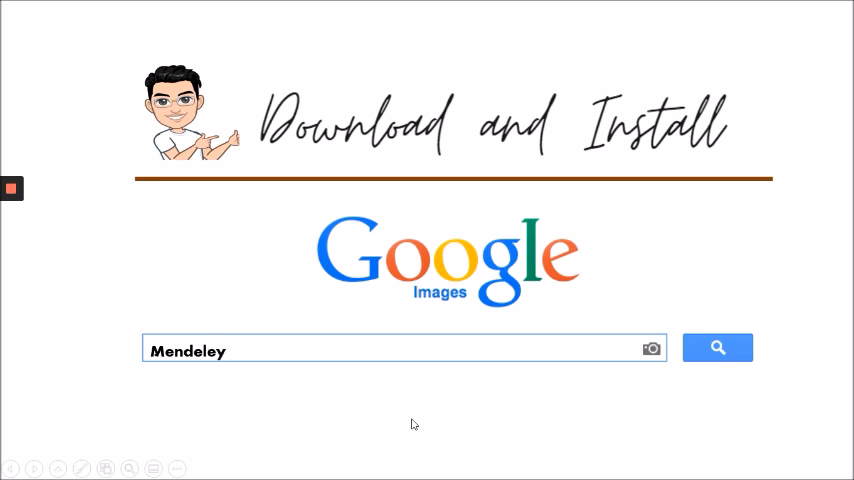
text(desktop)
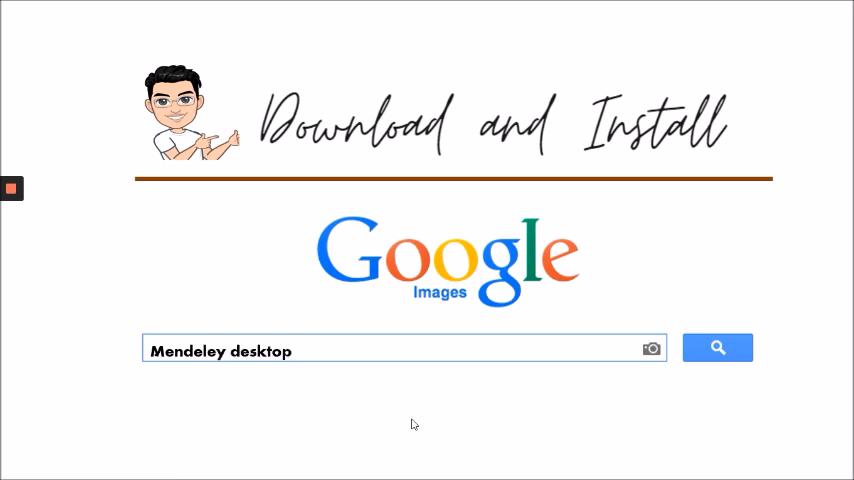
Search Google for 'mendeley desktop' and go to the Download Mendeley Desktop result
click(12, 468)
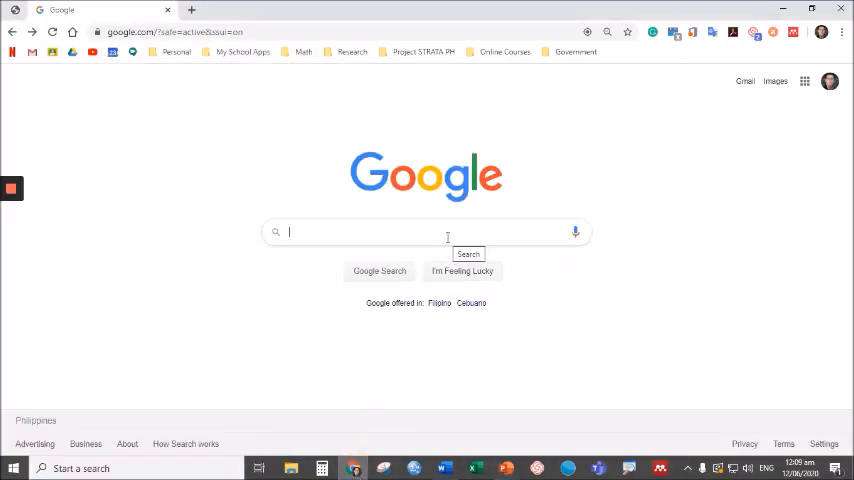
text(m)
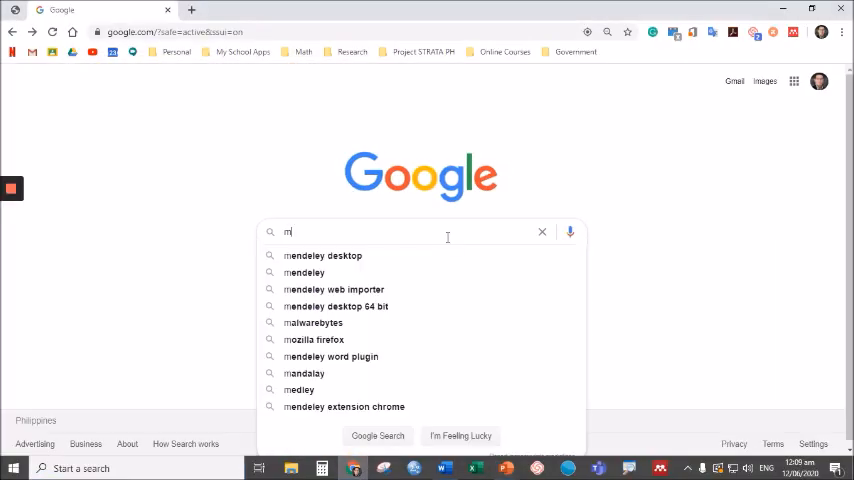
click(322, 256)
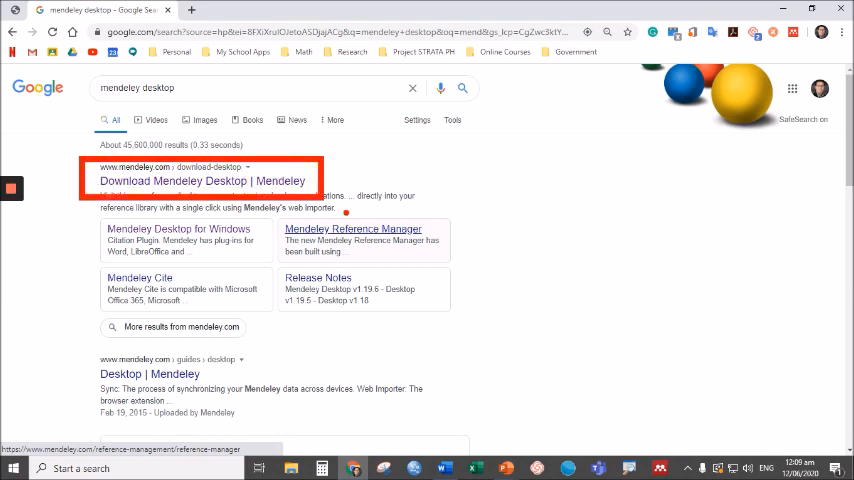
click(200, 180)
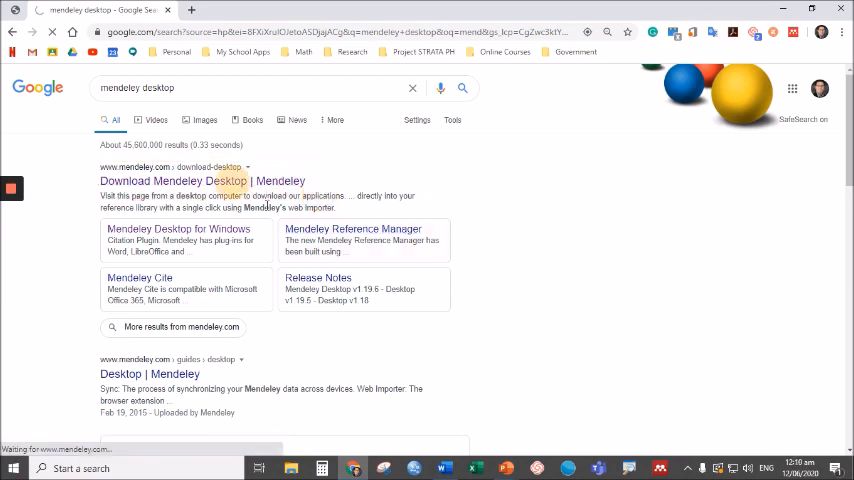
click(204, 180)
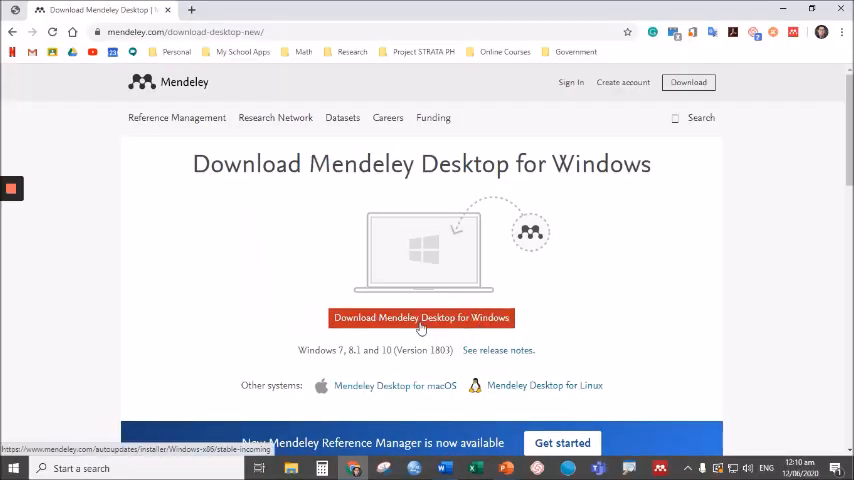
Start the Mendeley Desktop for Windows installer download
click(420, 316)
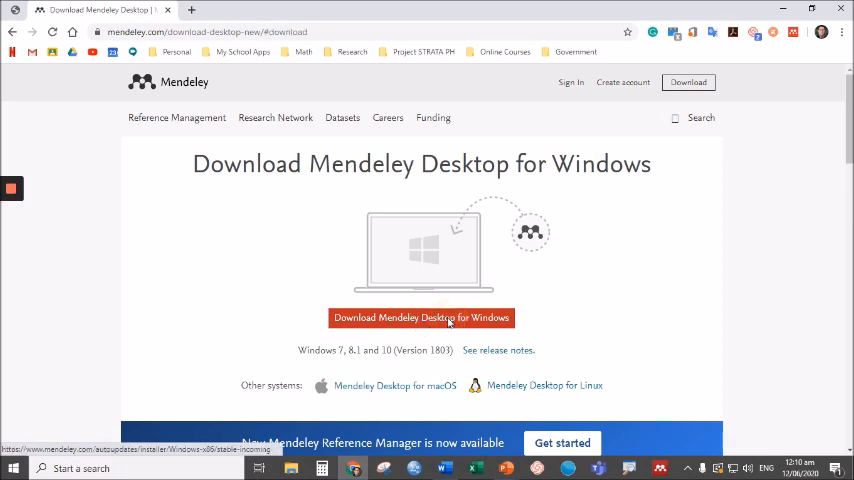
click(420, 316)
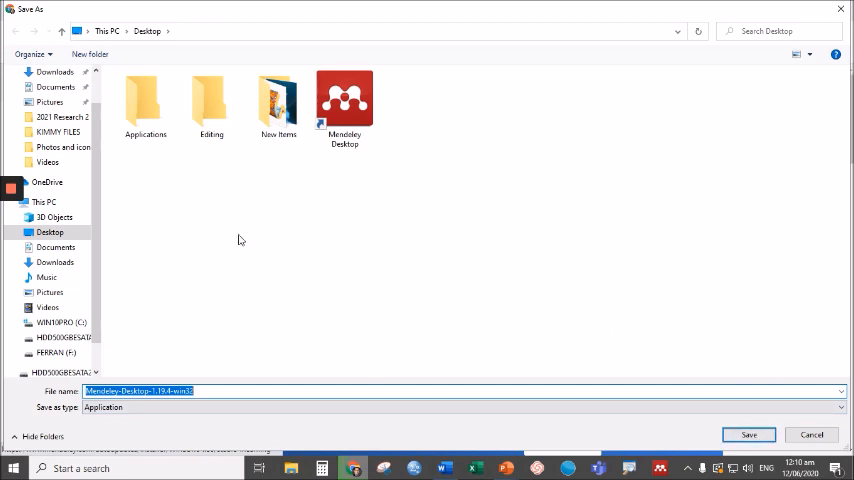
mouse_move(432, 246)
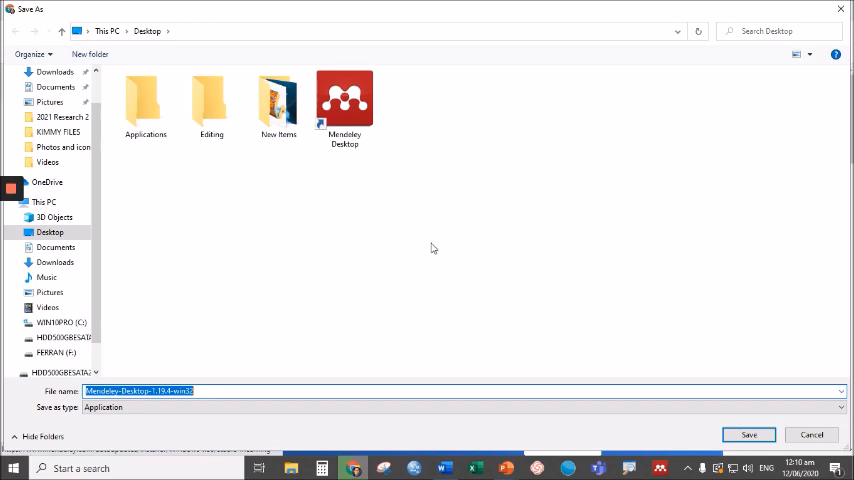
mouse_move(340, 232)
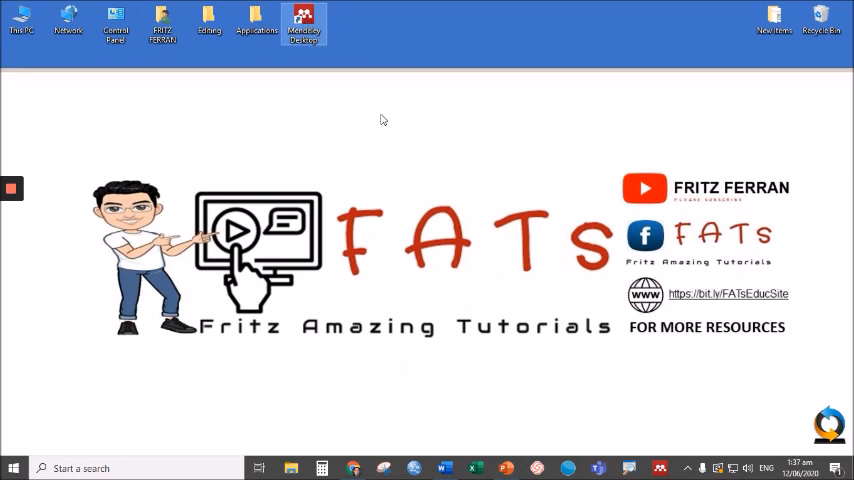
Launch Mendeley Desktop from its desktop shortcut
double_click(304, 24)
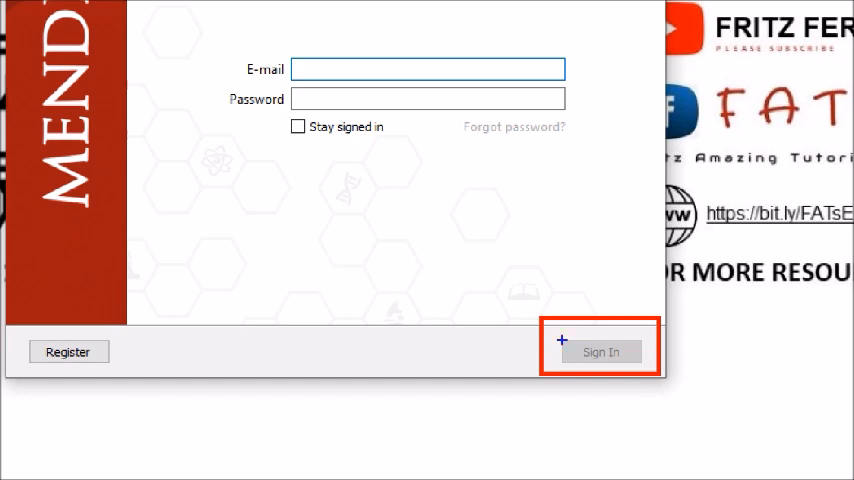
mouse_move(16, 330)
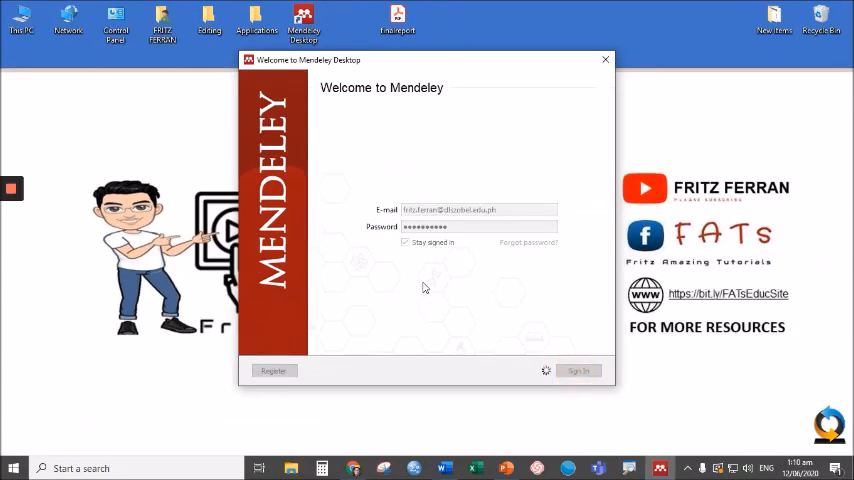
Sign in, then create a library folder named ODL and bring up its options
click(578, 370)
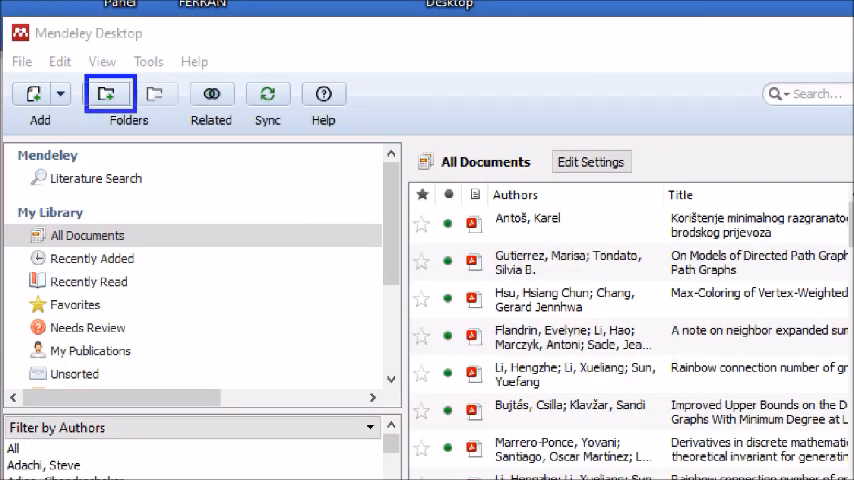
click(108, 92)
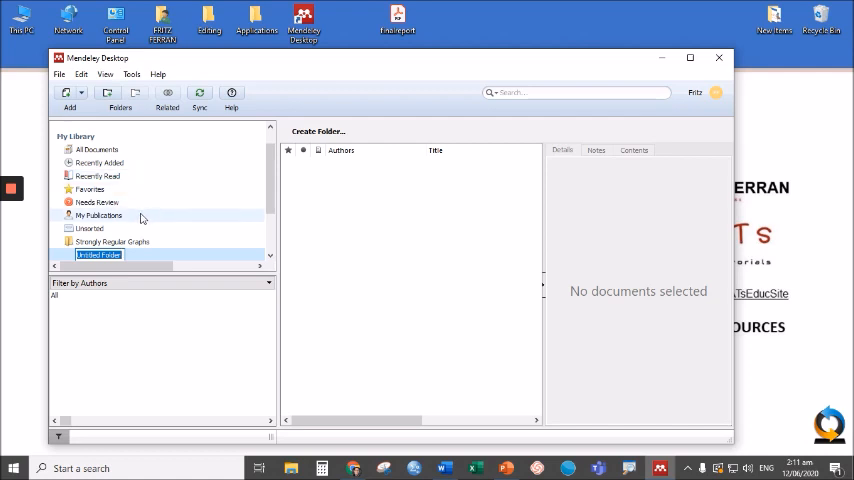
text(ODL)
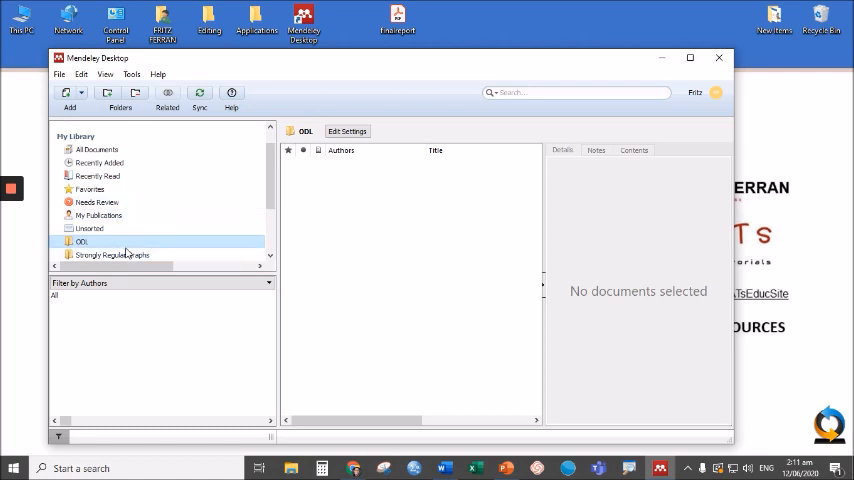
scroll(down, 3)
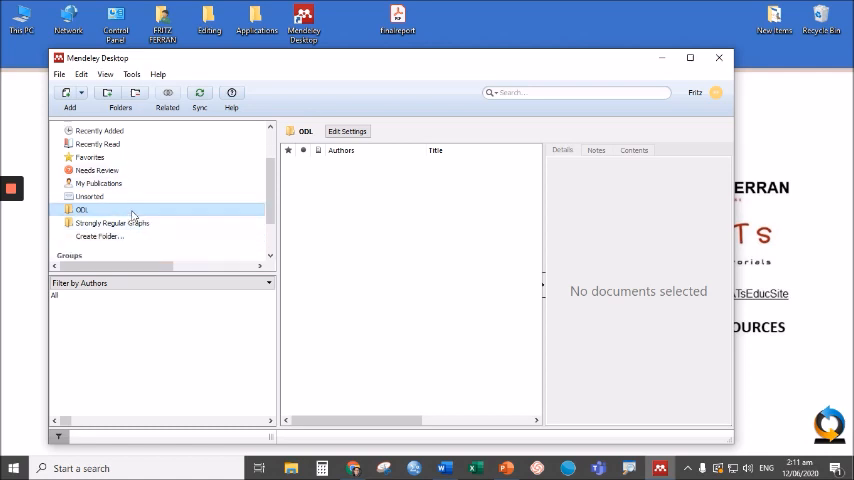
right_click(82, 210)
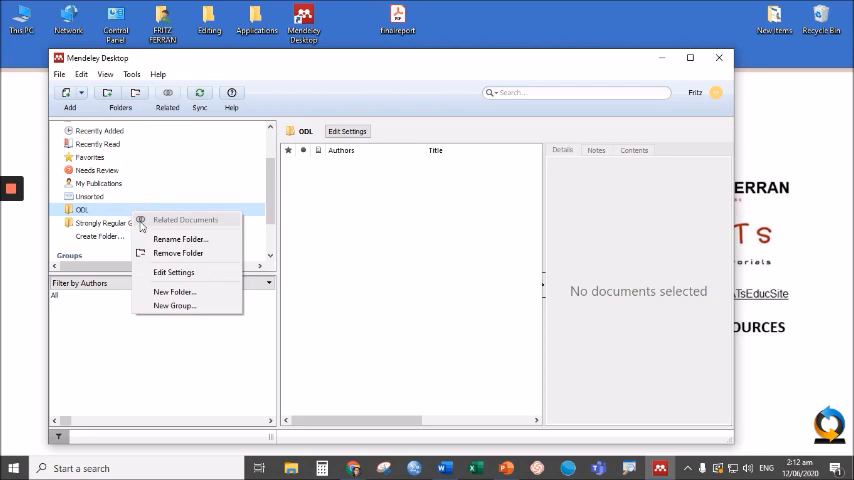
mouse_move(178, 252)
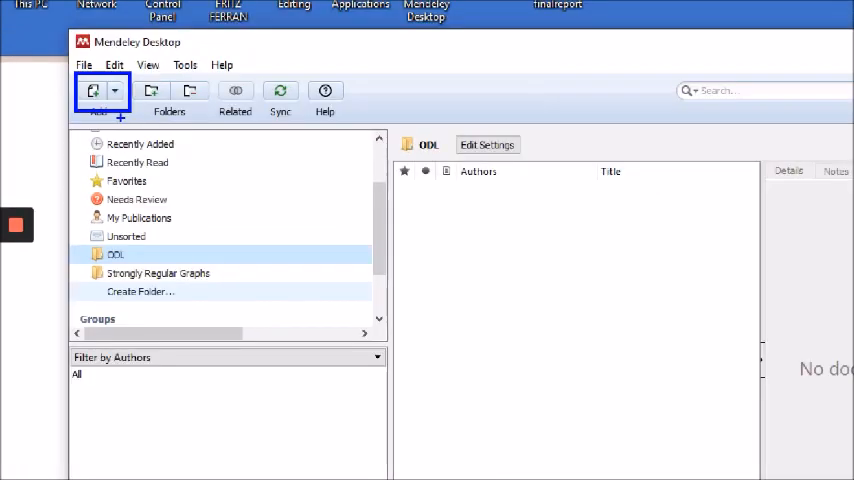
Add the finalreport PDF to the ODL folder and display the online-learning paper's details
click(114, 92)
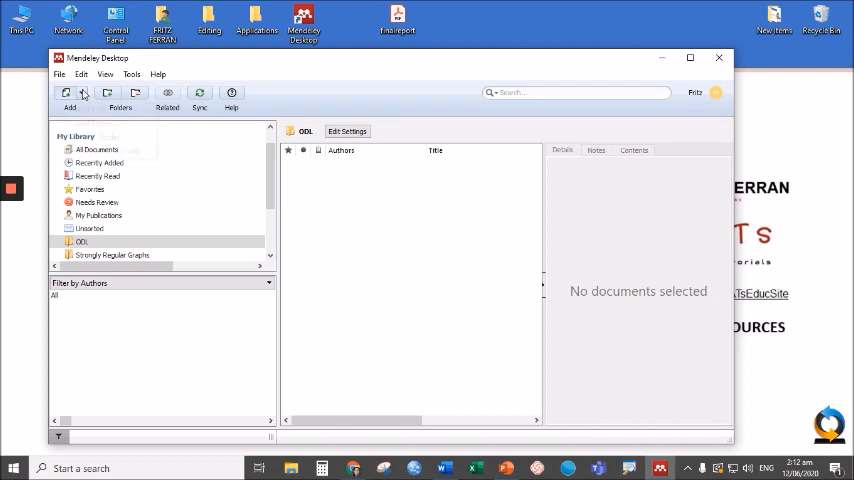
click(68, 96)
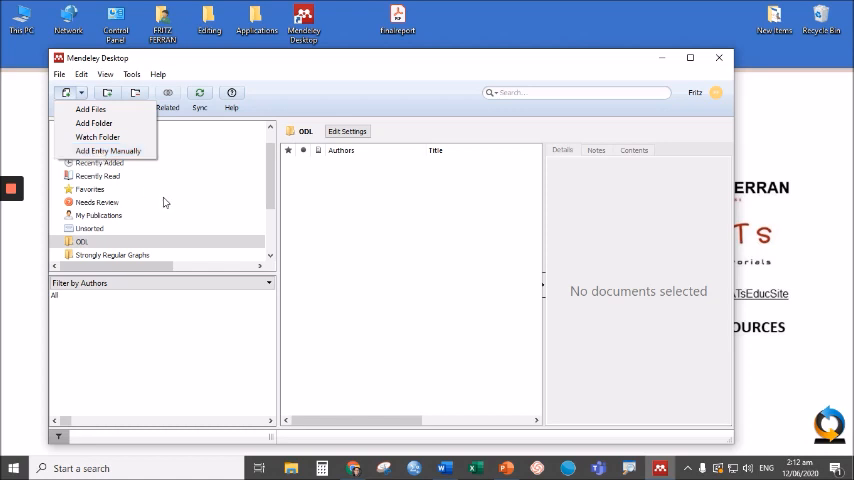
click(96, 170)
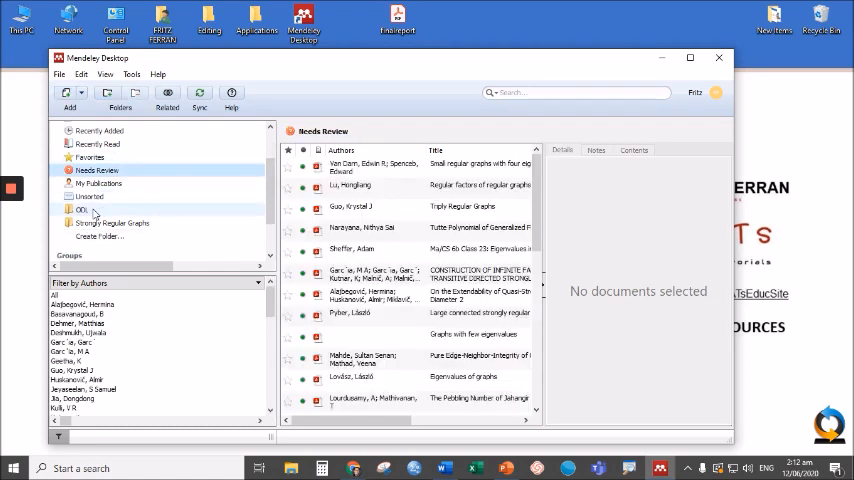
click(82, 208)
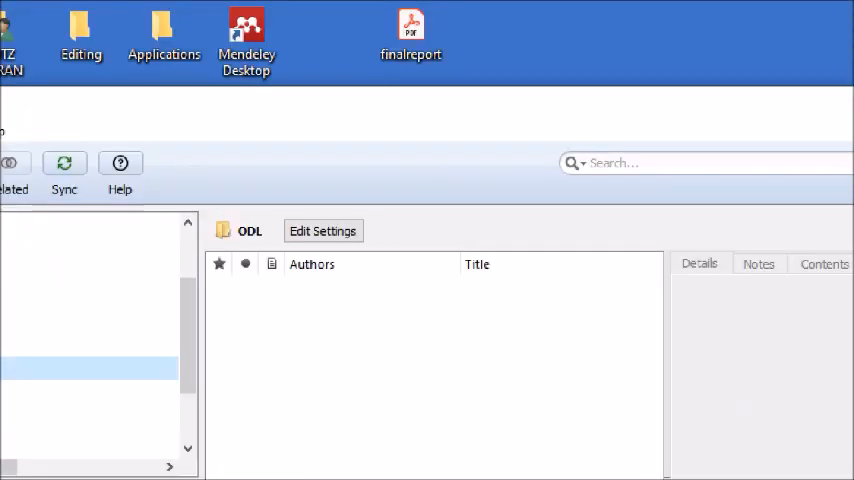
click(412, 24)
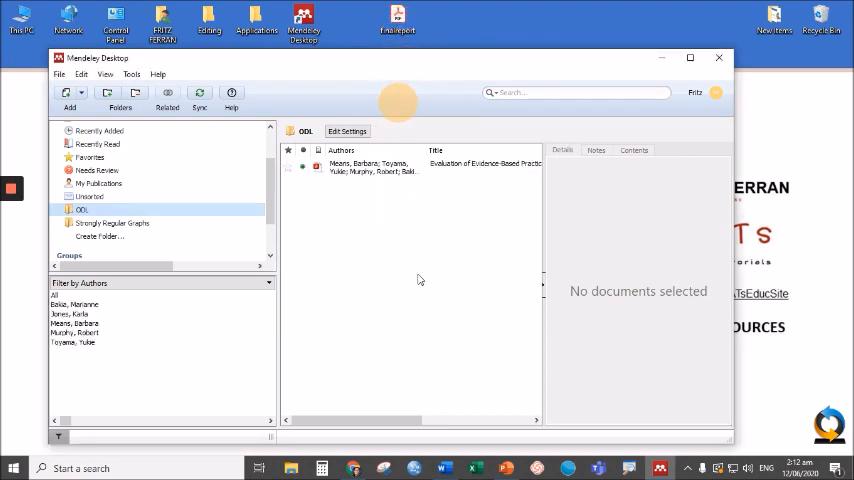
mouse_move(370, 168)
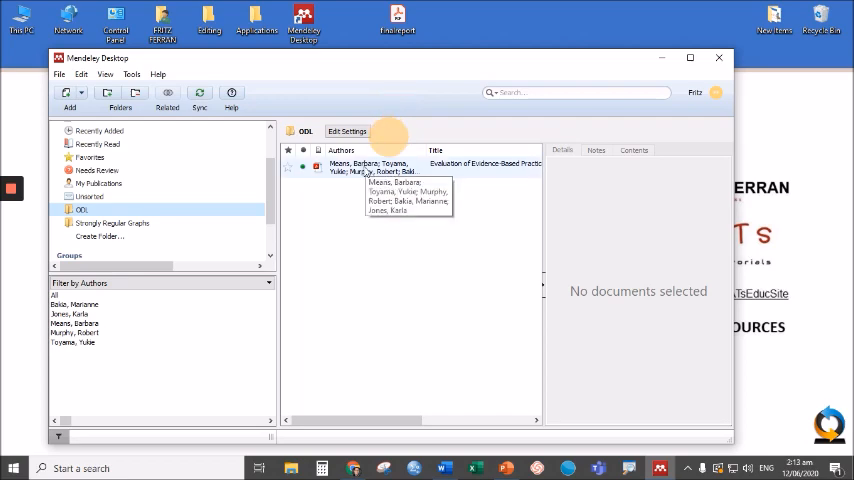
click(390, 166)
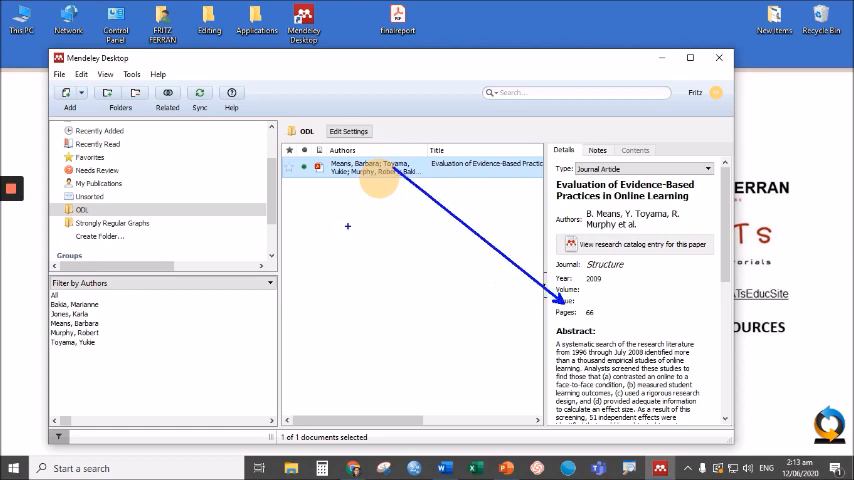
mouse_move(418, 256)
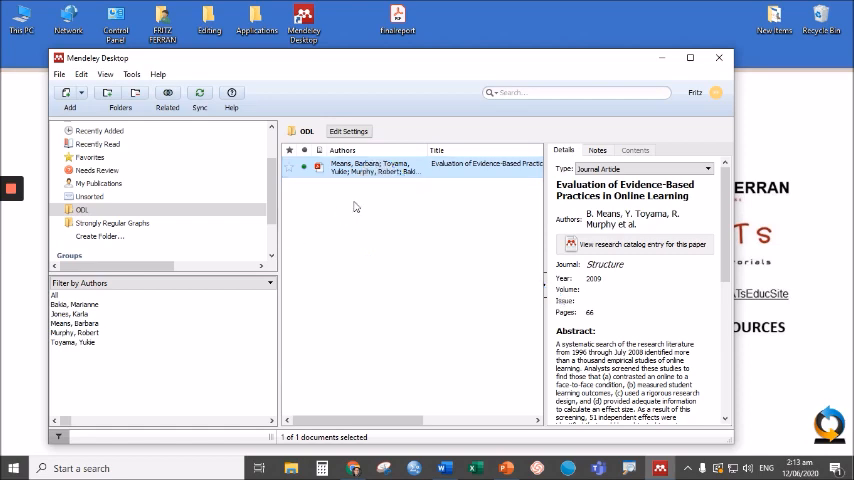
mouse_move(332, 224)
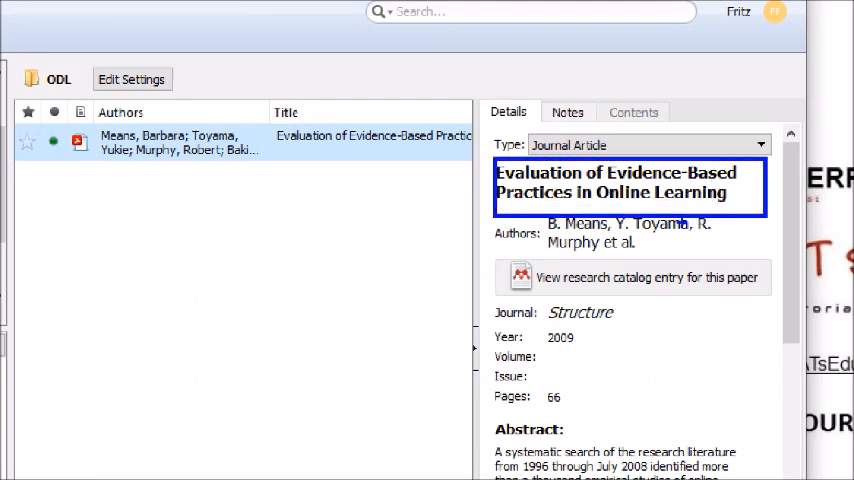
mouse_move(632, 228)
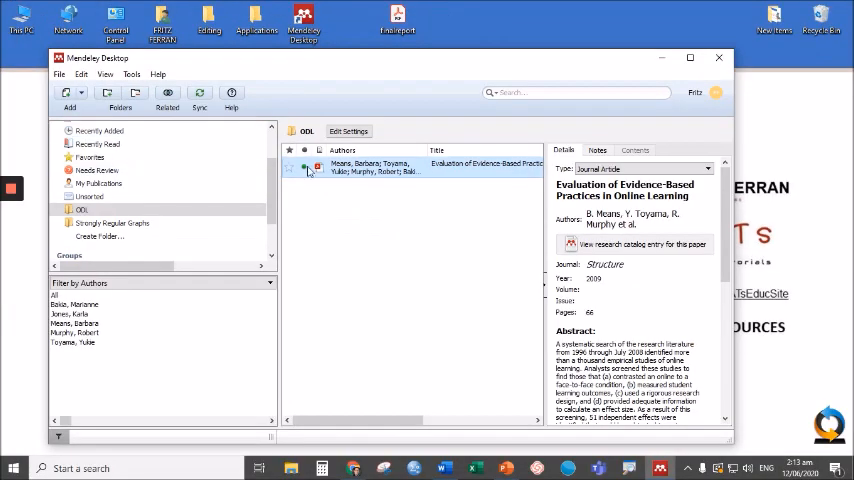
click(390, 168)
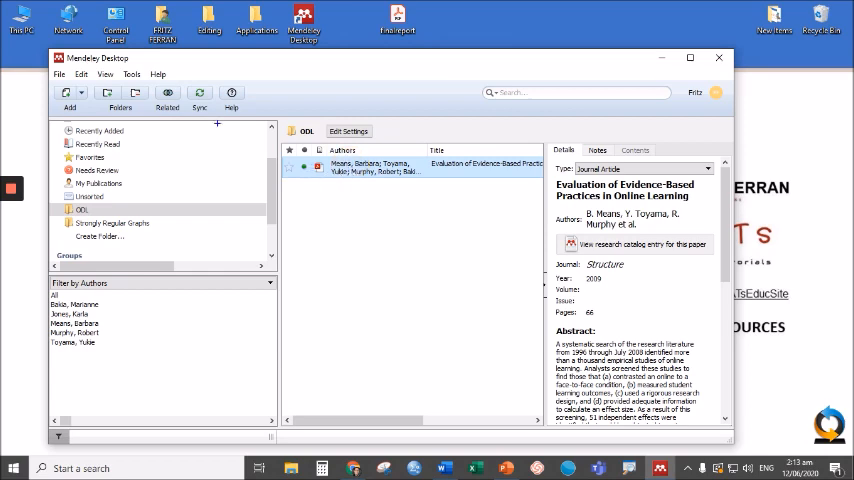
click(168, 96)
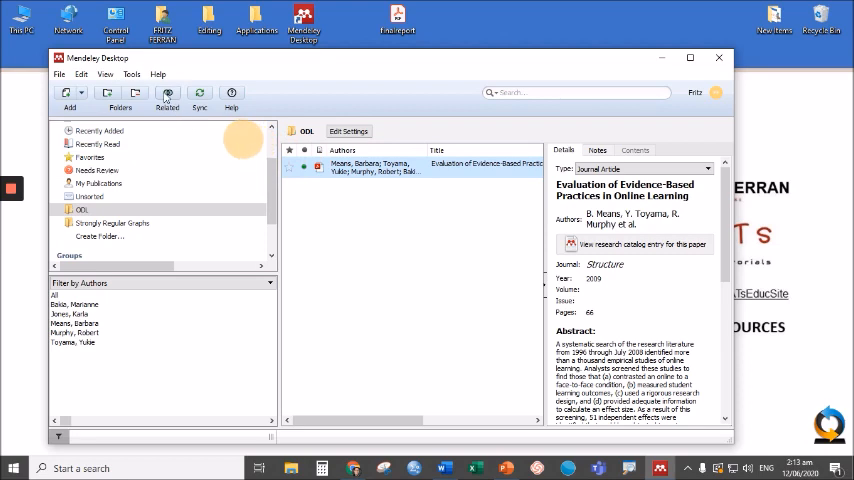
click(168, 96)
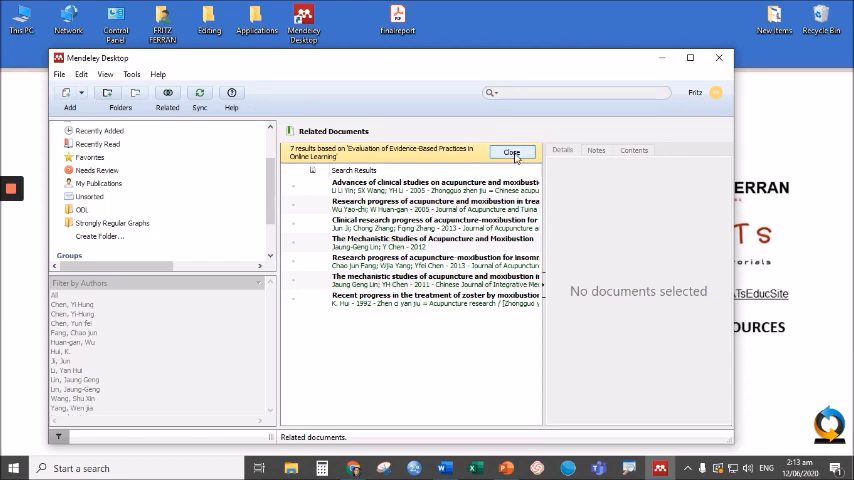
click(512, 152)
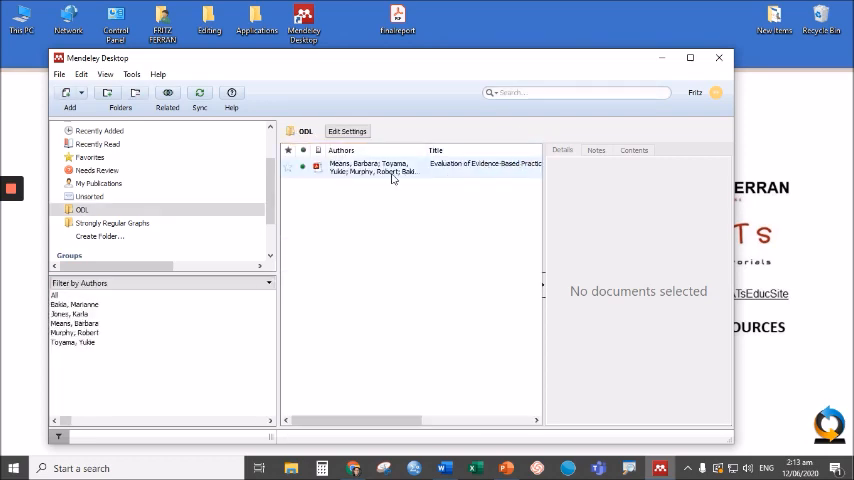
click(380, 166)
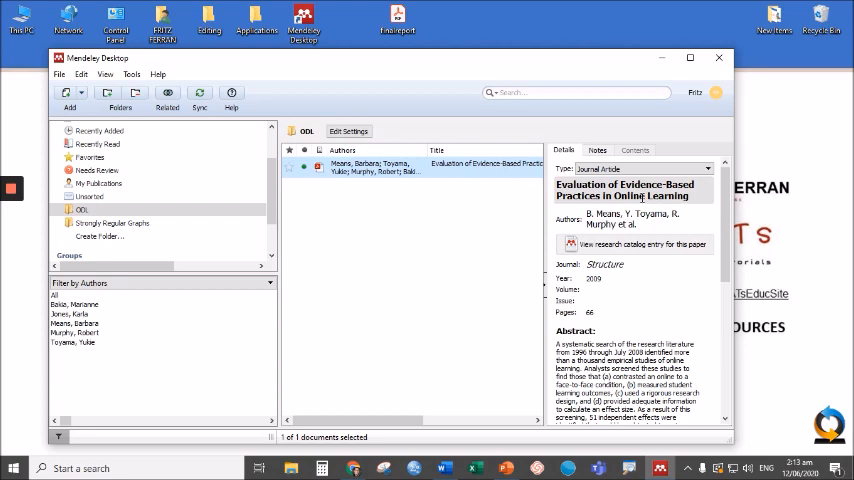
click(168, 96)
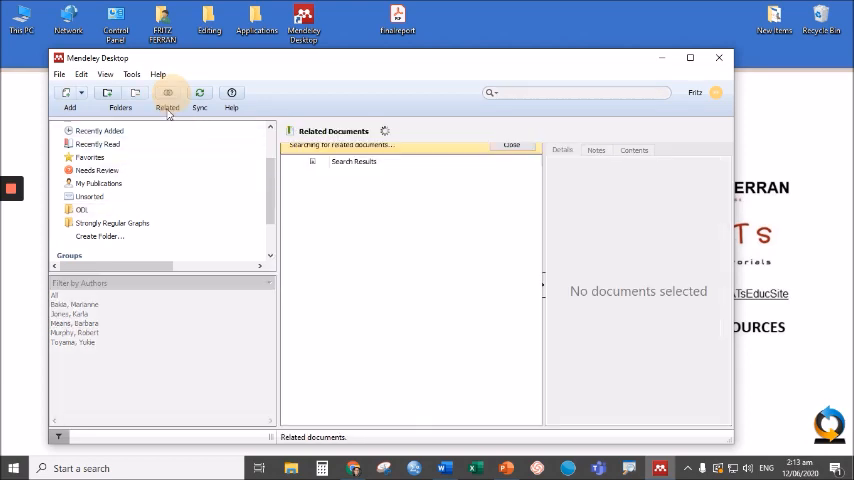
click(168, 98)
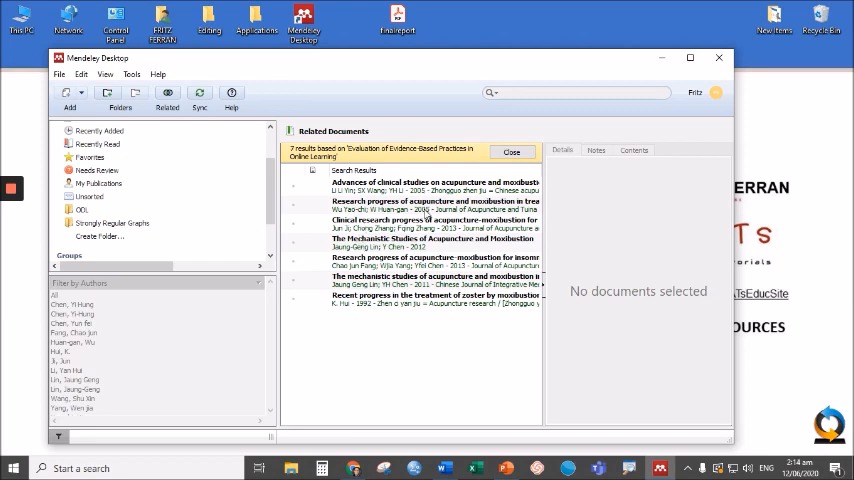
mouse_move(424, 228)
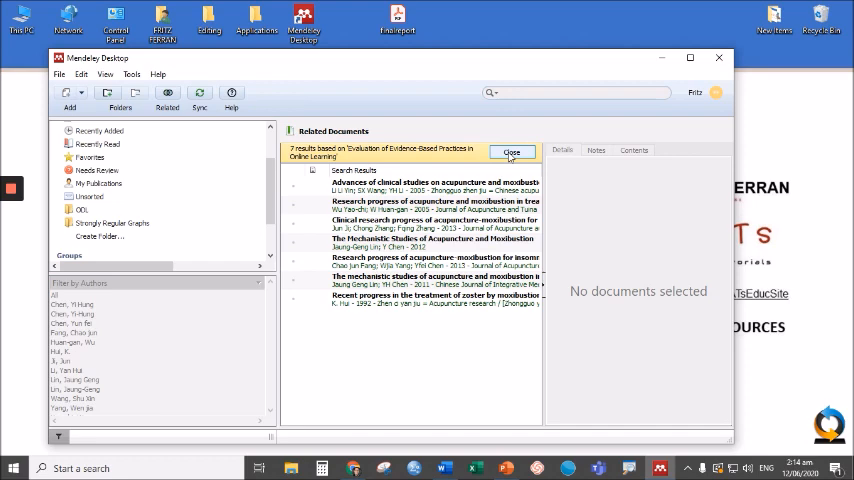
click(512, 152)
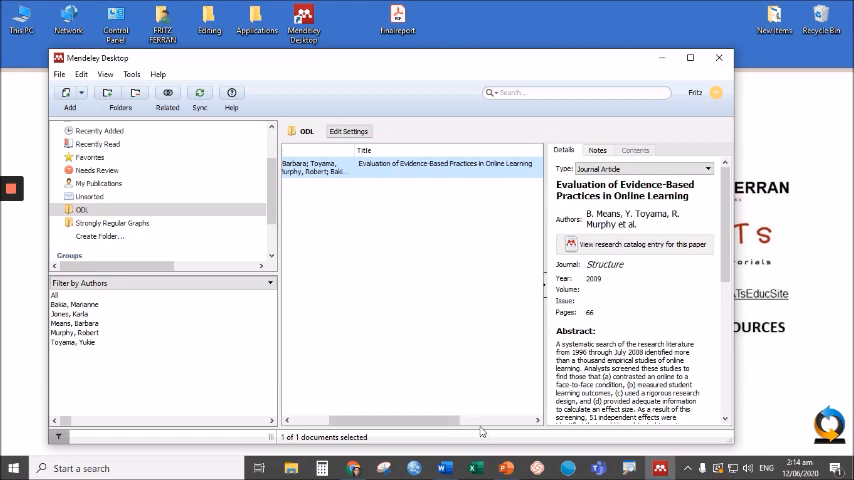
mouse_move(376, 256)
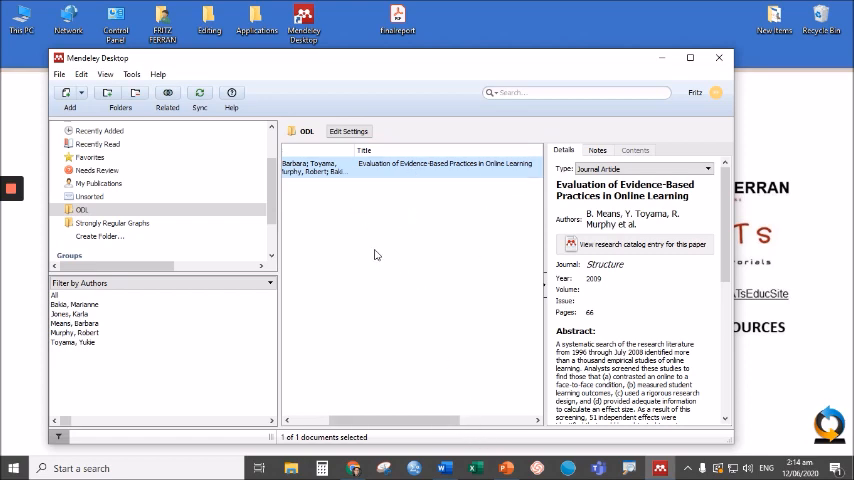
mouse_move(376, 258)
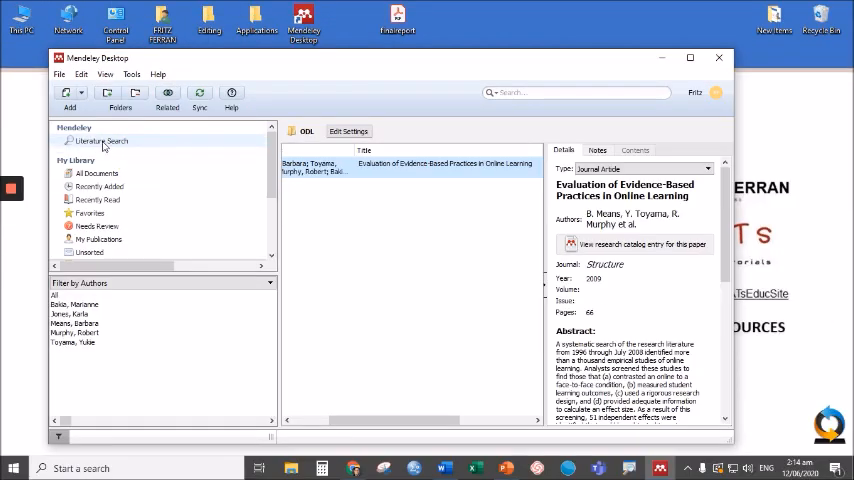
Run a Literature Search for 'ONLINE LEARNING' to list matching papers
click(100, 140)
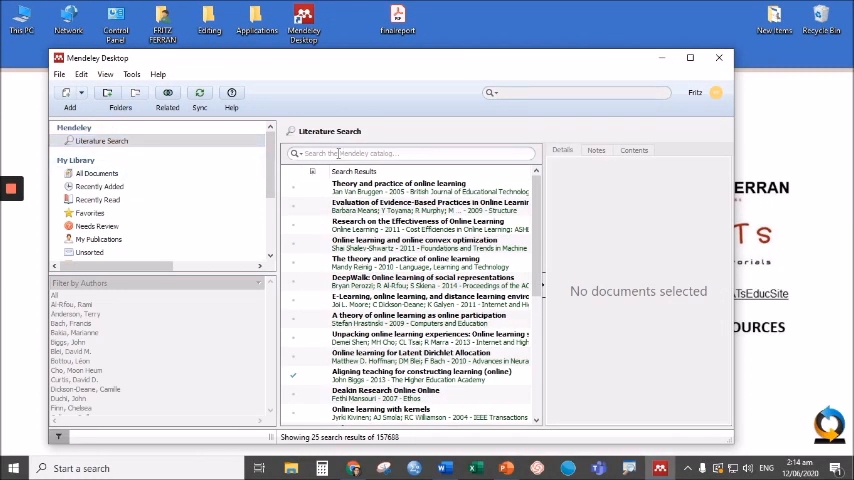
click(410, 152)
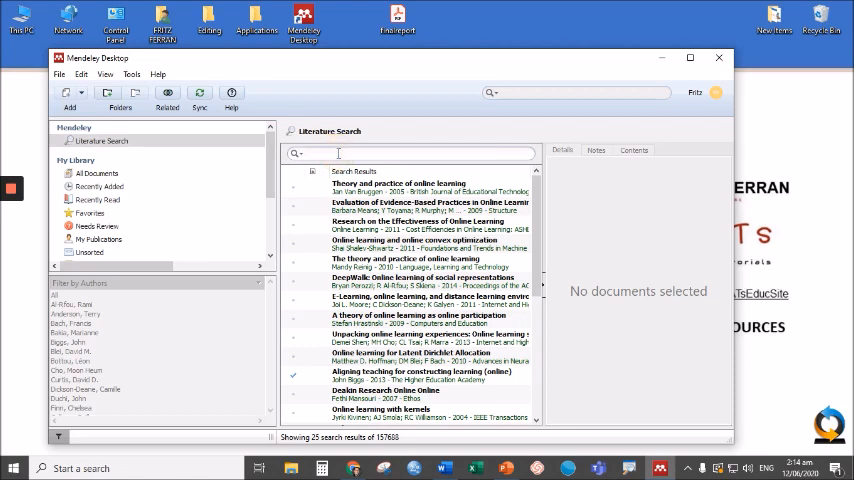
text(ONLINE LEARNING)
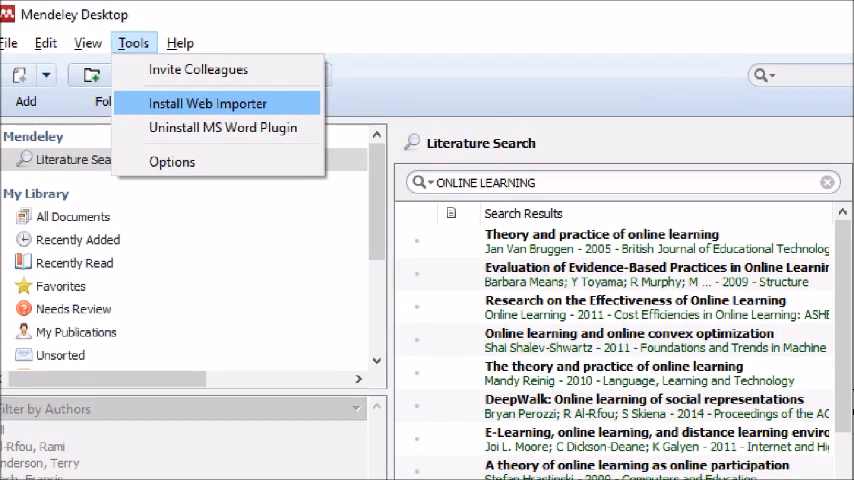
mouse_move(222, 128)
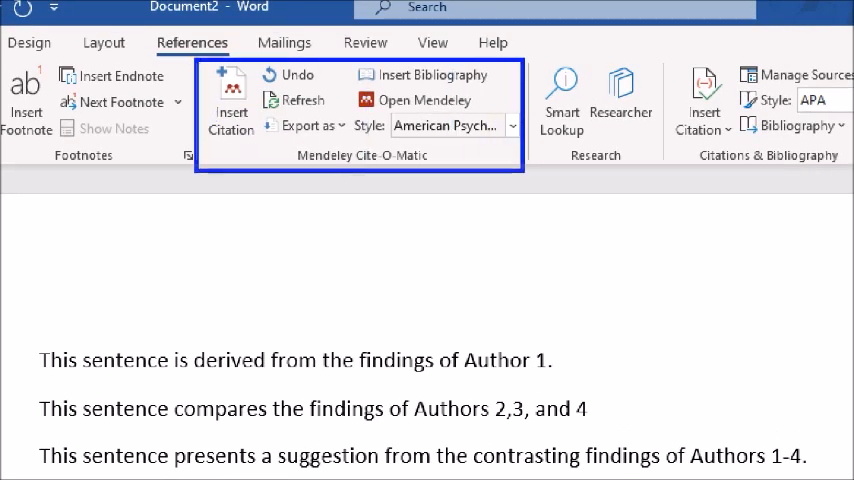
mouse_move(236, 220)
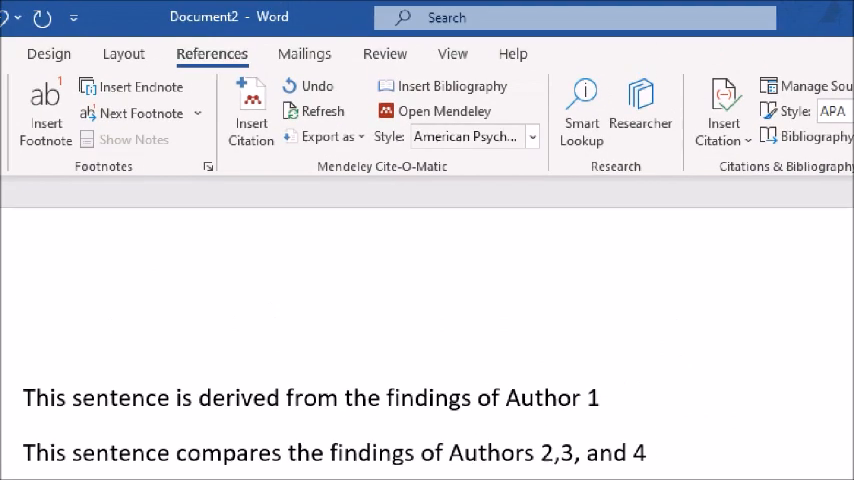
Insert the (Riyas & Geetha, 2016) citation after the first sentence and end it with a period
click(212, 52)
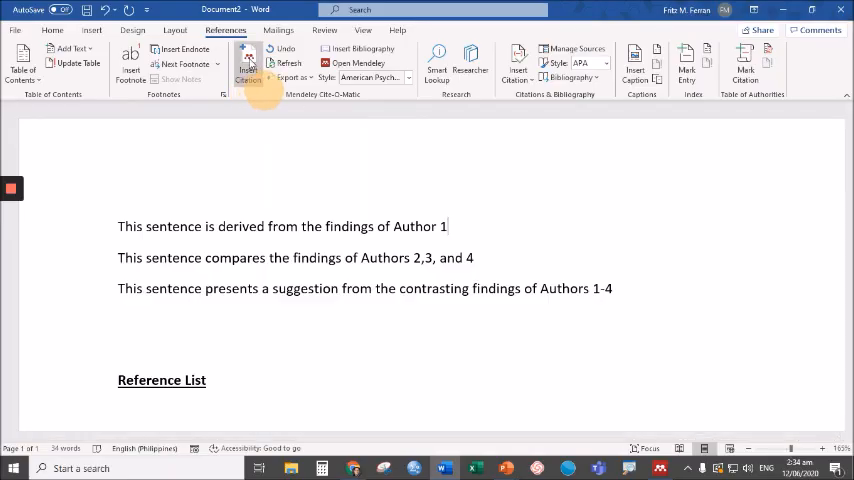
click(248, 64)
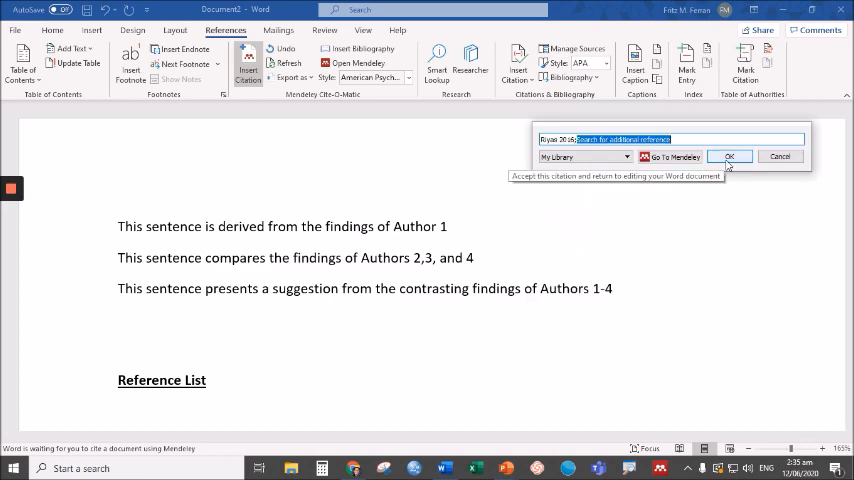
click(728, 156)
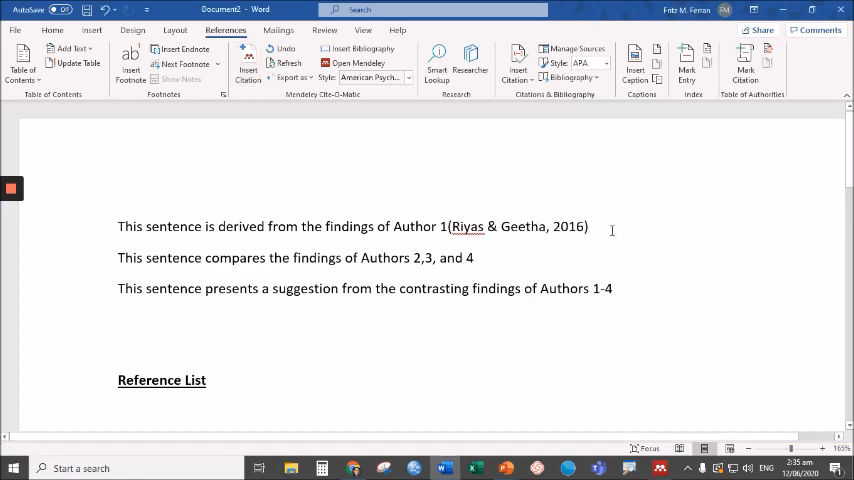
text(.)
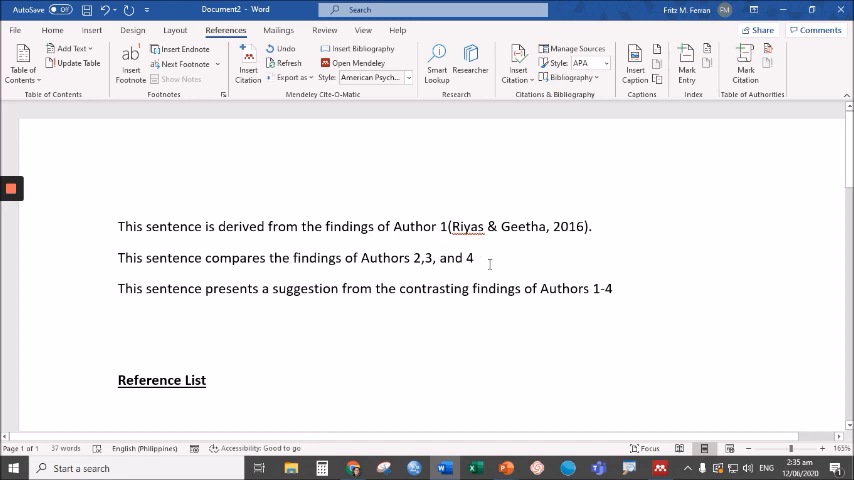
mouse_move(250, 104)
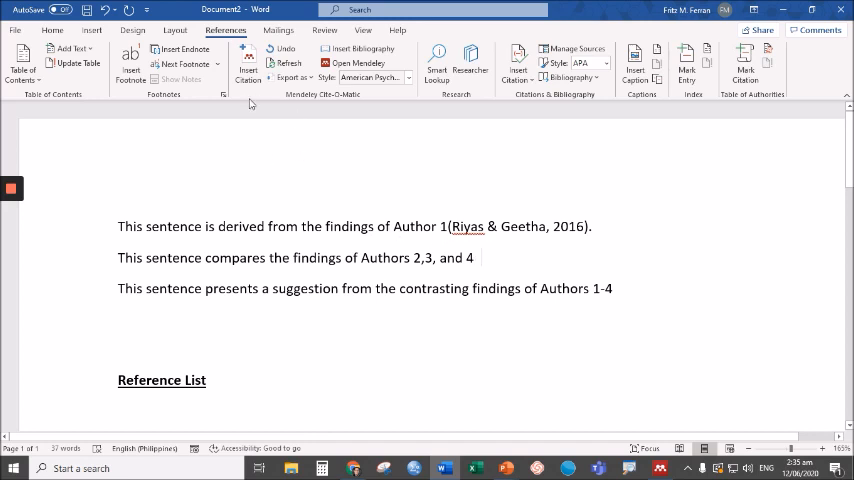
Insert Barrientos & Minion 2016, Chrisman 2016 and Learning 2010 as one combined citation
click(248, 62)
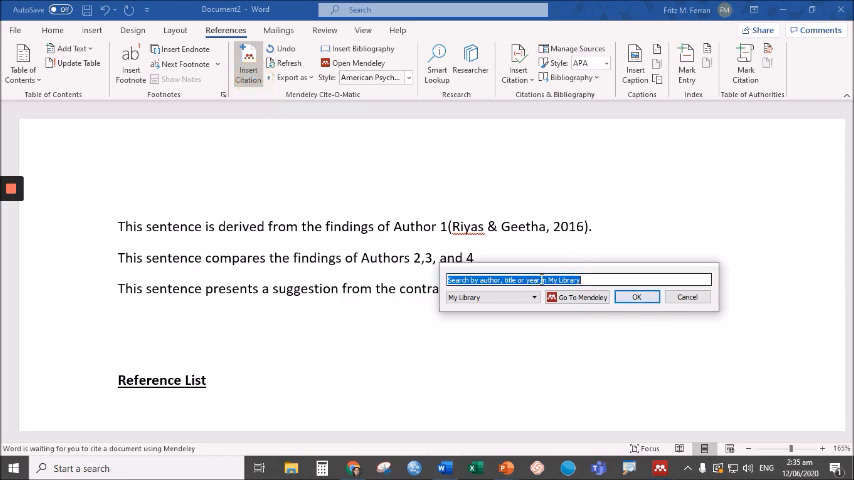
text(gra)
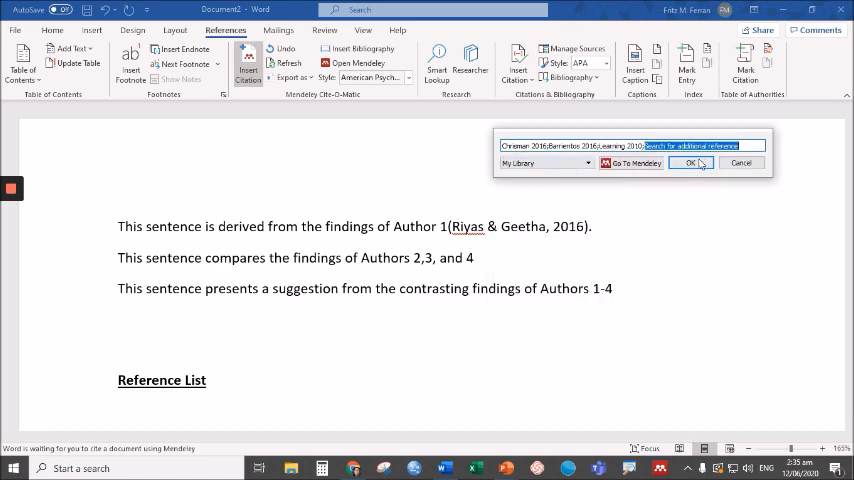
click(692, 164)
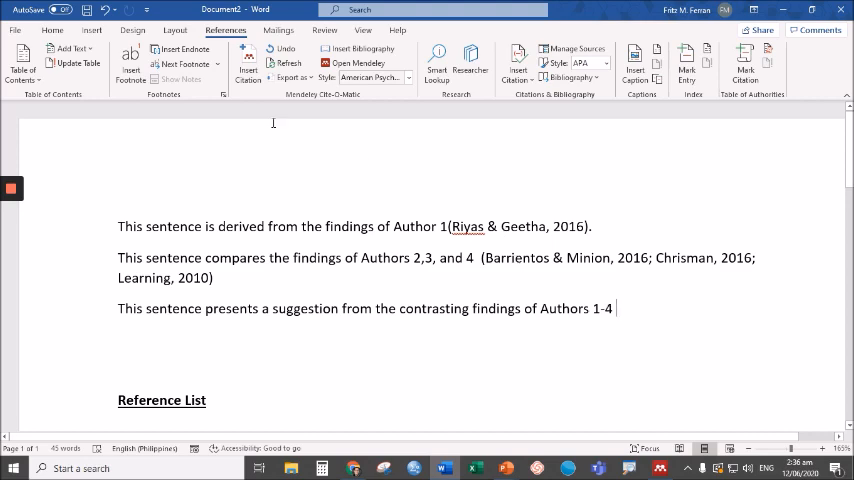
Insert the (Yin et al., 2016) citation at the end of the third sentence
click(248, 60)
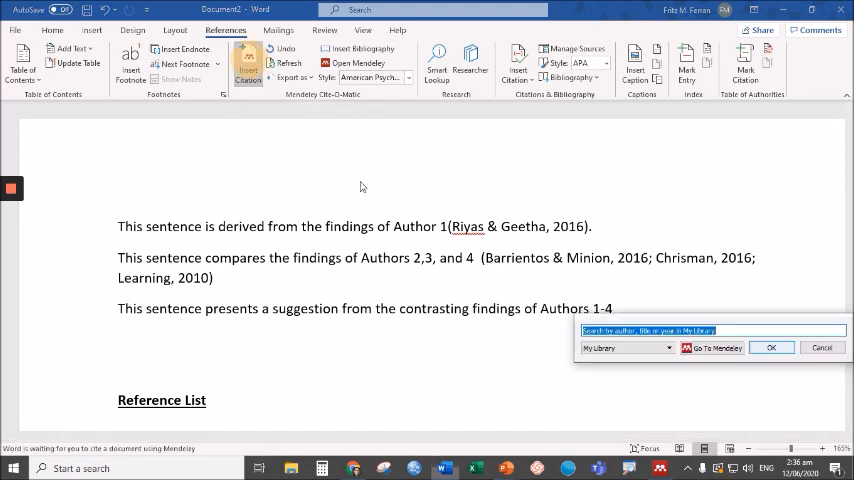
mouse_move(716, 348)
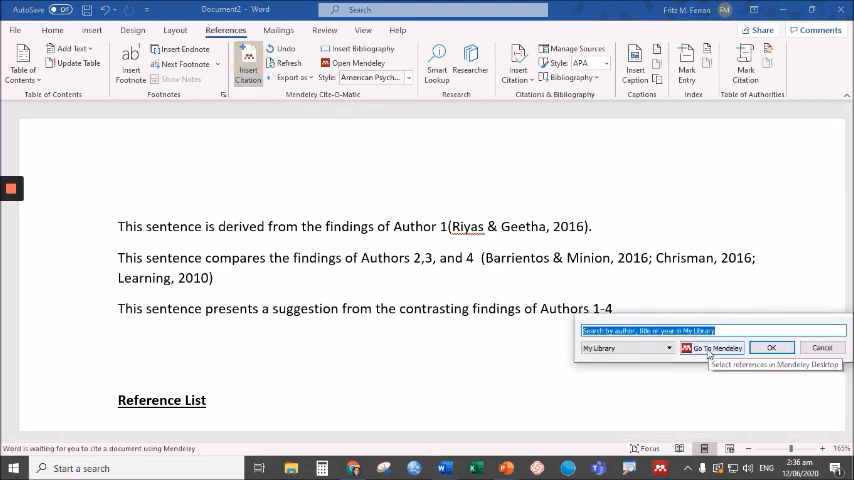
text(graph)
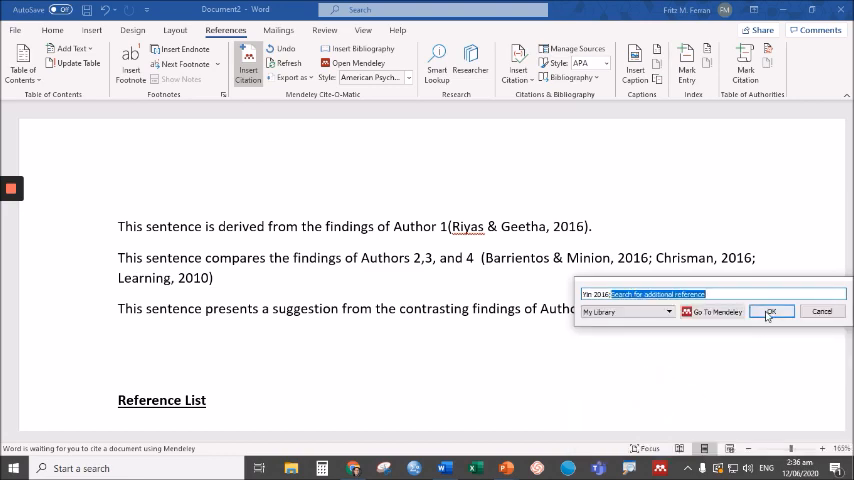
click(772, 312)
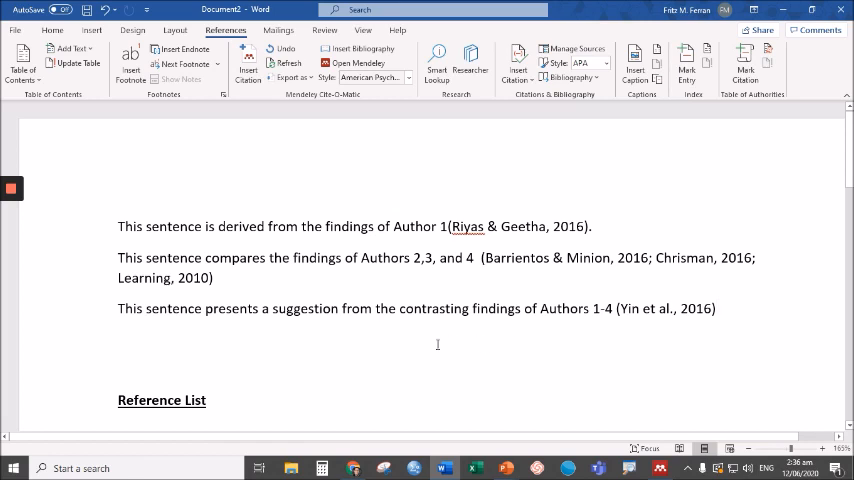
mouse_move(742, 304)
text(.)
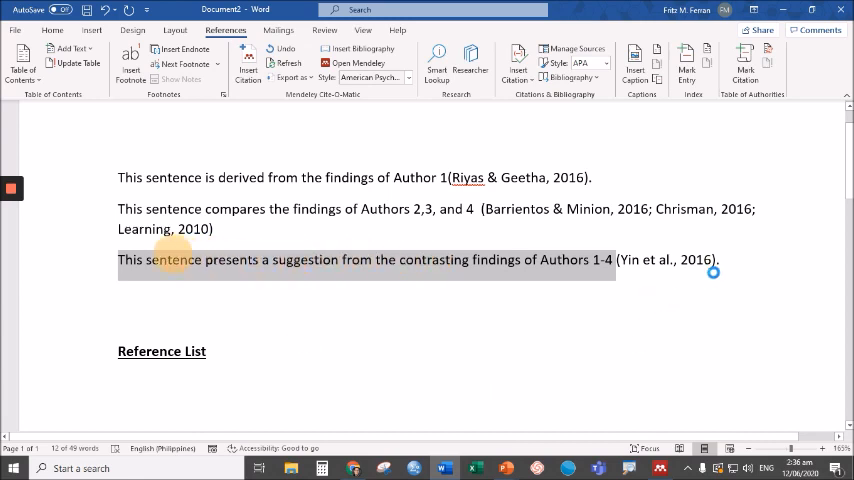
Move the Yin citation to the sentence start as narrative 'Yin et al. (2016)' and keep the manual edit
key(delete)
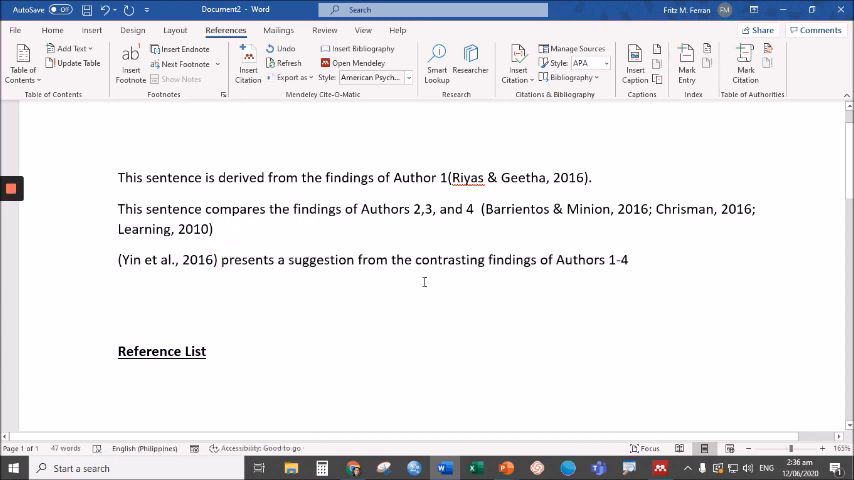
mouse_move(604, 280)
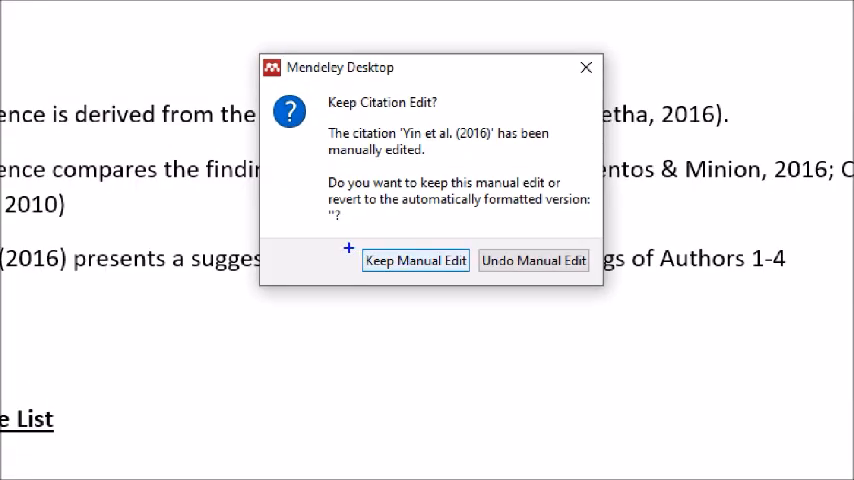
click(416, 260)
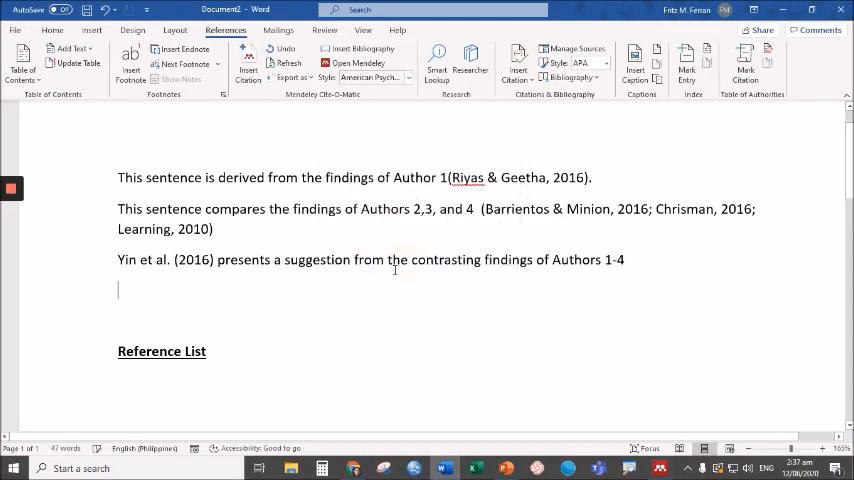
mouse_move(338, 292)
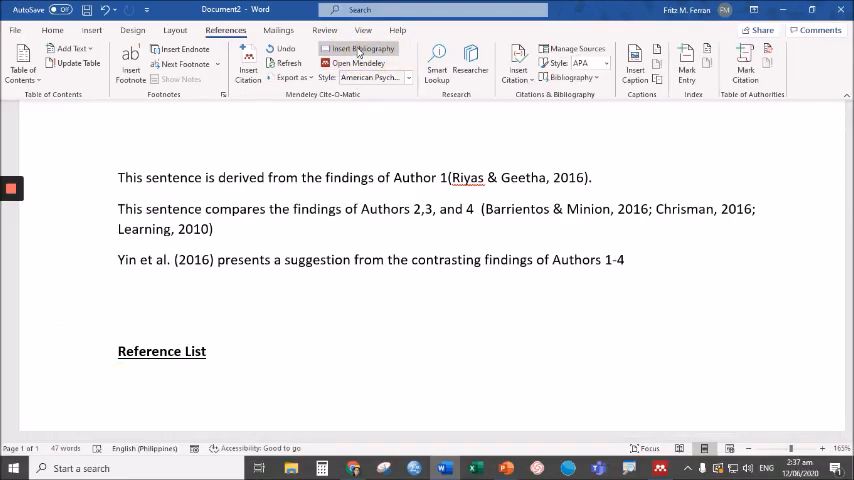
Insert the Mendeley bibliography under the Reference List heading, listing Barrientos, Chrisman, Riyas and others
click(356, 48)
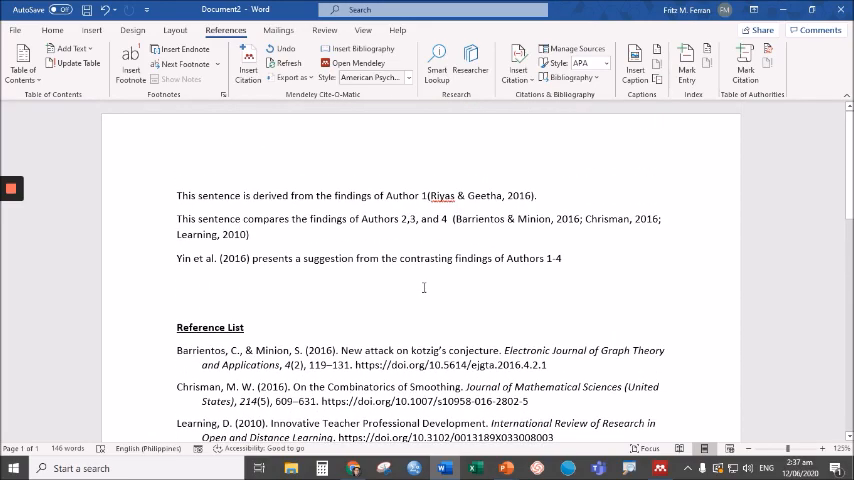
scroll(down, 3)
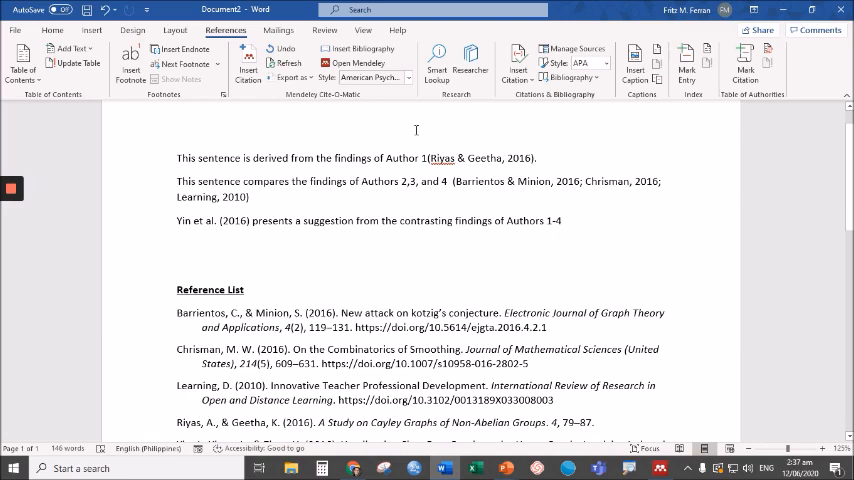
Choose American Medical Association 11th edition from the Mendeley Style list on the References tab
click(404, 76)
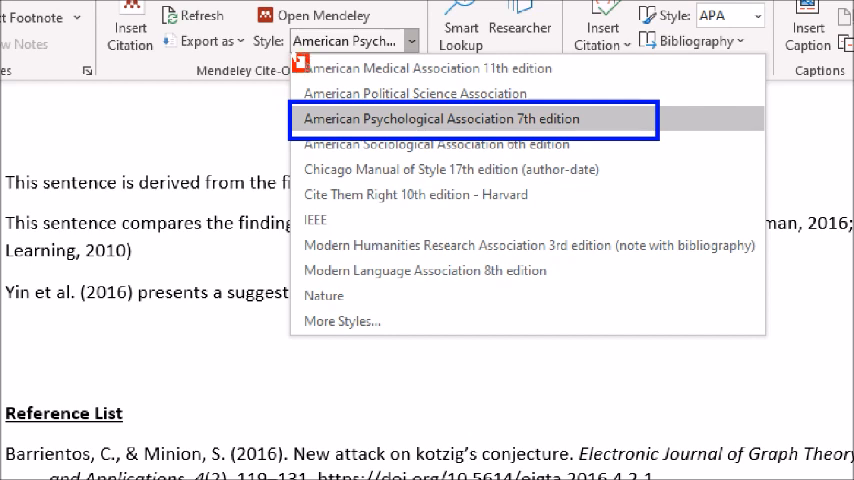
mouse_move(450, 68)
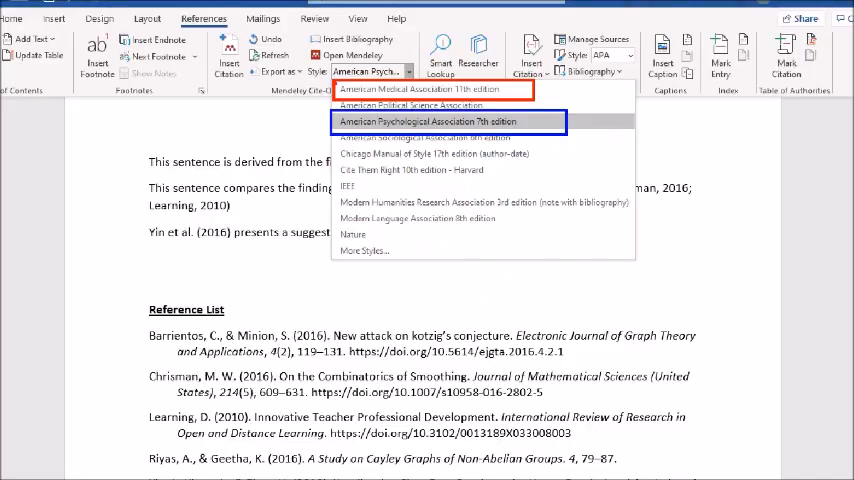
click(446, 120)
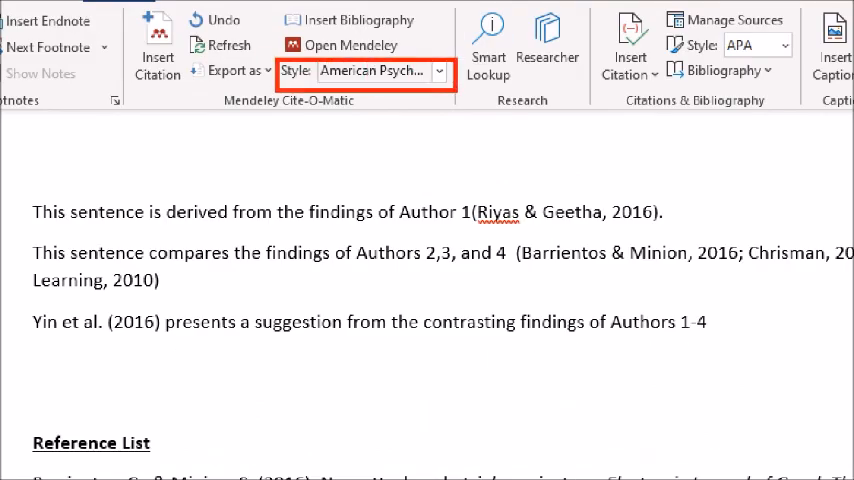
click(436, 72)
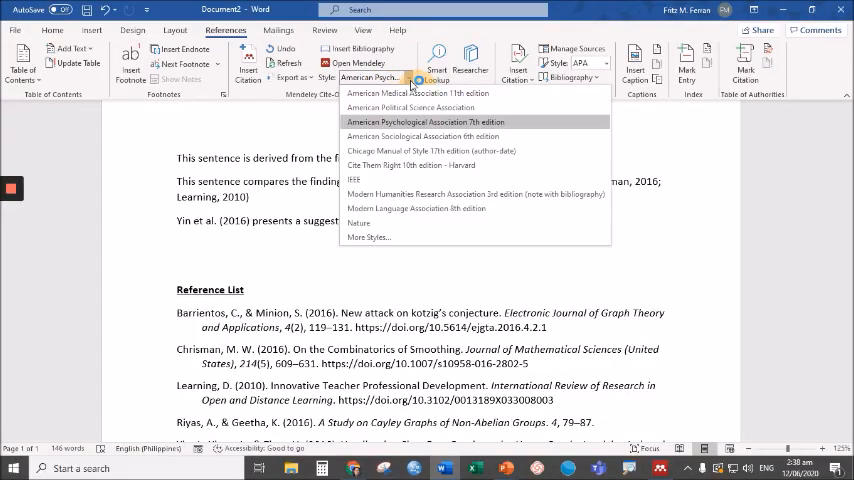
mouse_move(418, 92)
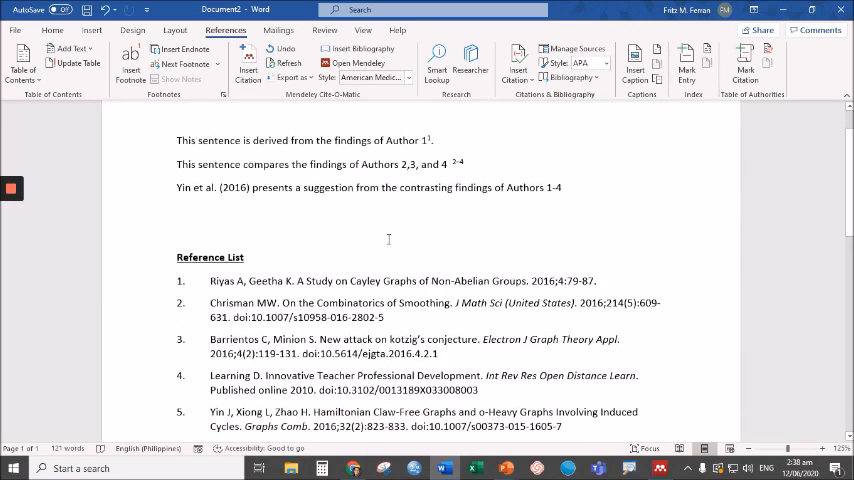
scroll(down, 3)
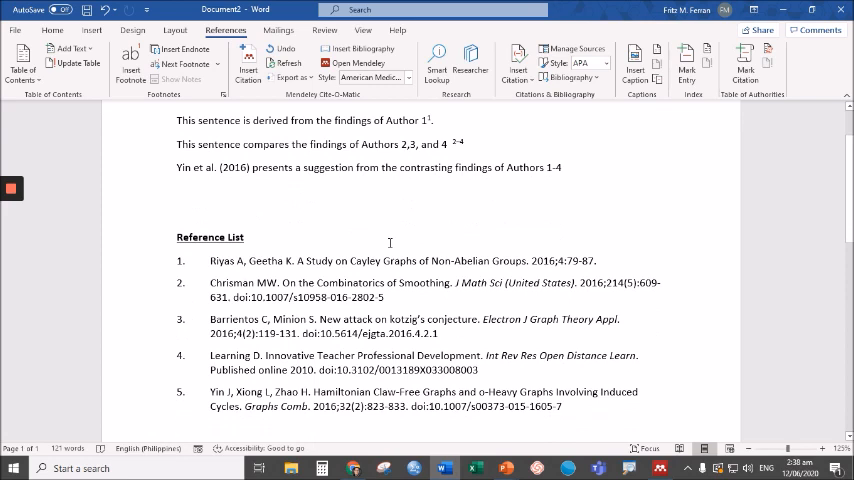